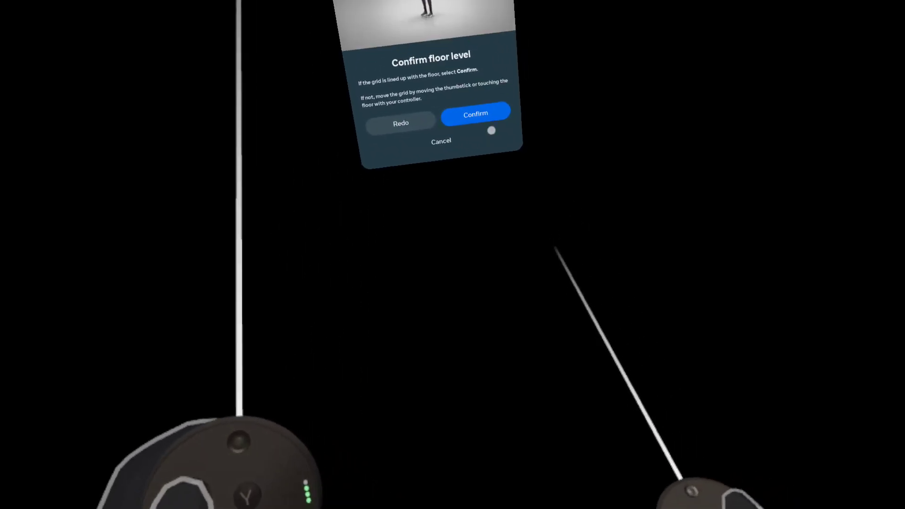
Step: Confirm the floor level so the grid matches the real floor
{"action": "left_click", "coordinate": [475, 112]}
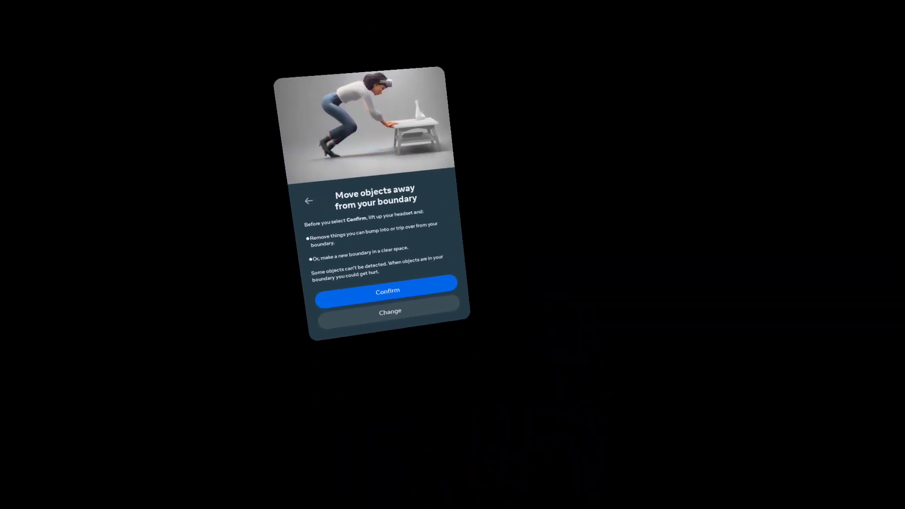